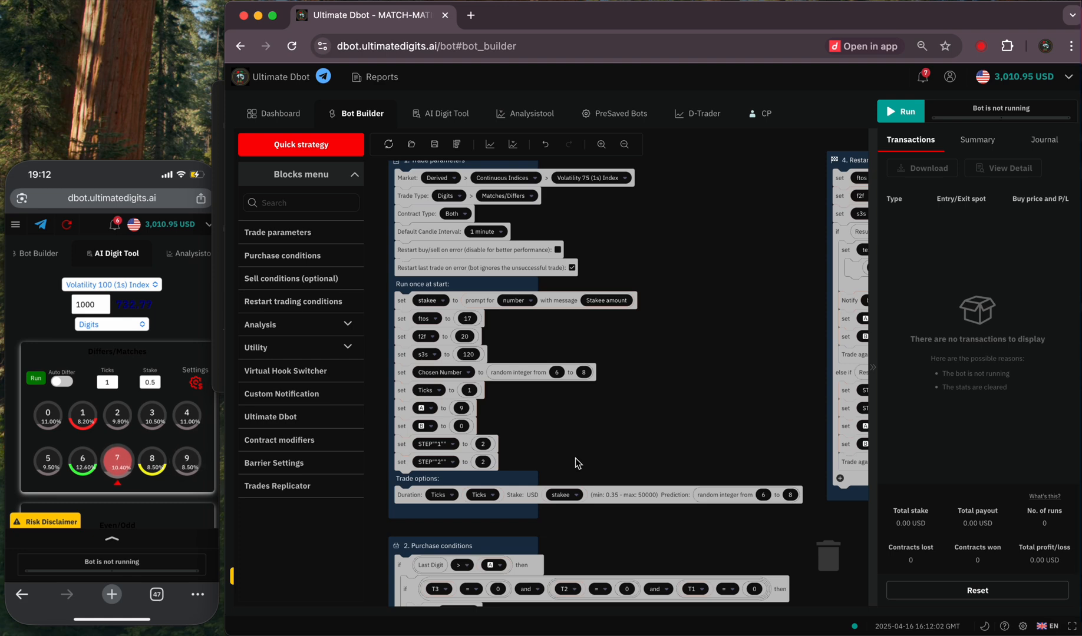
{"action": "mouse_move", "coordinate": [635, 374]}
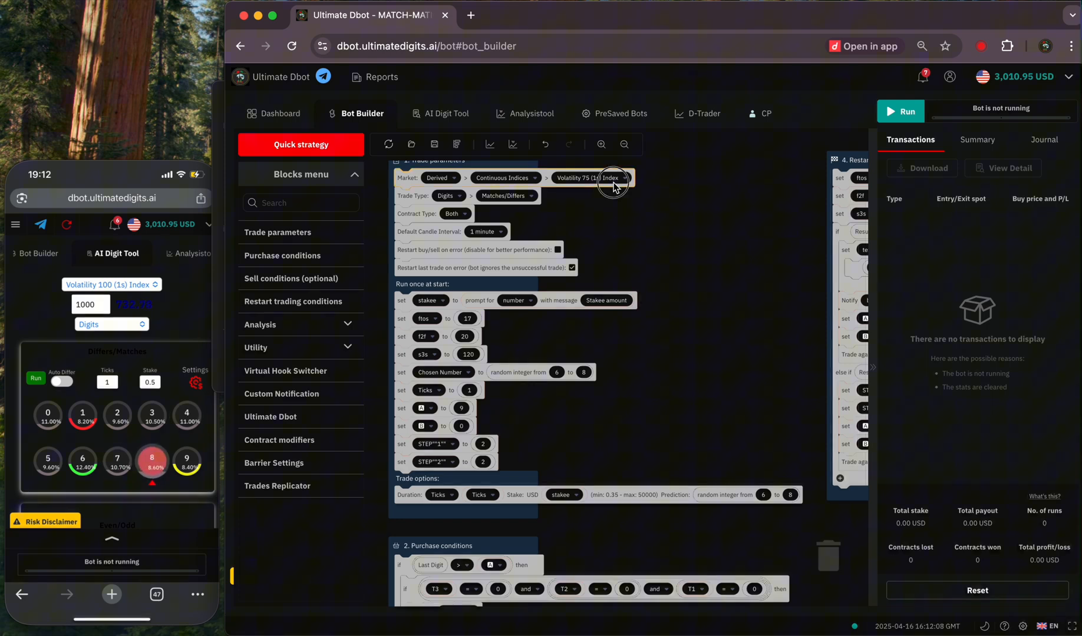
Step: Show the market dropdown's volatility index list, Volatility 75 (1s) still selected
{"action": "left_click", "coordinate": [591, 178]}
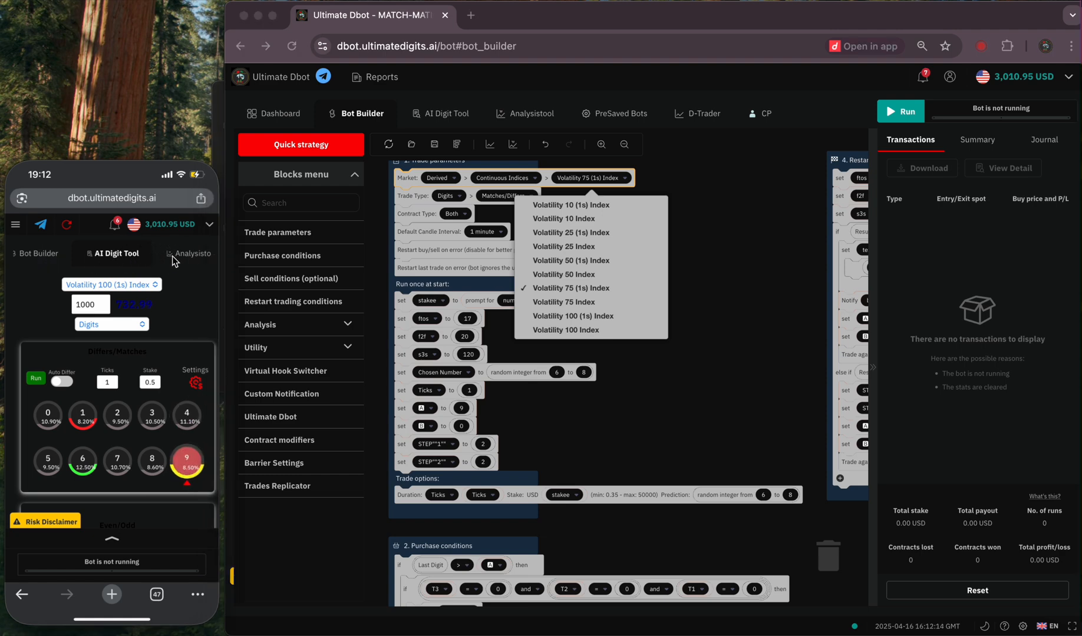
{"action": "left_click", "coordinate": [194, 254]}
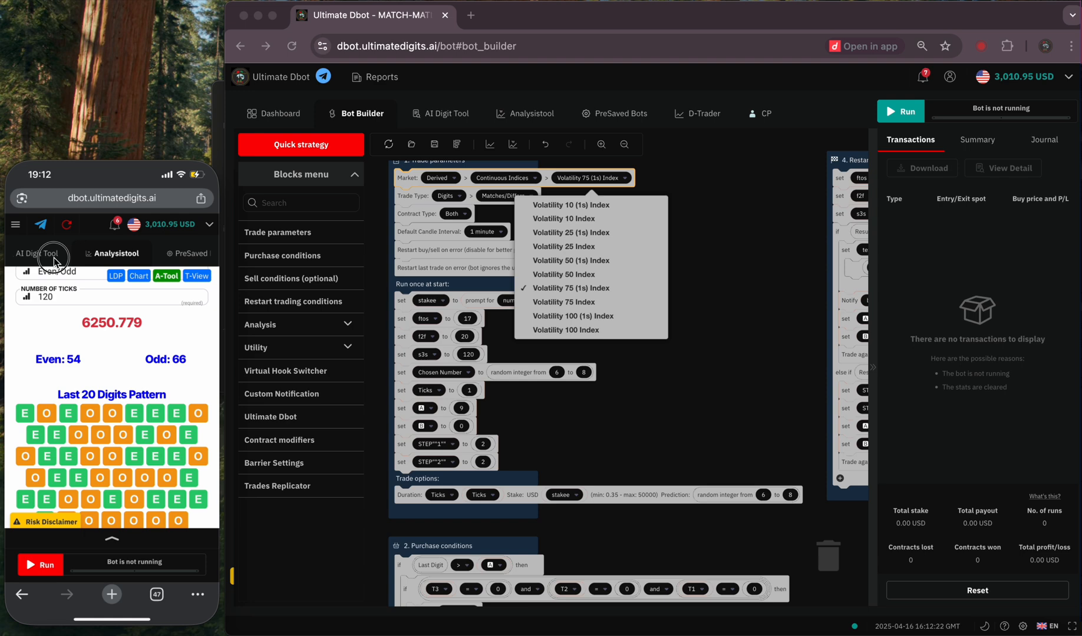
{"action": "left_click", "coordinate": [51, 253]}
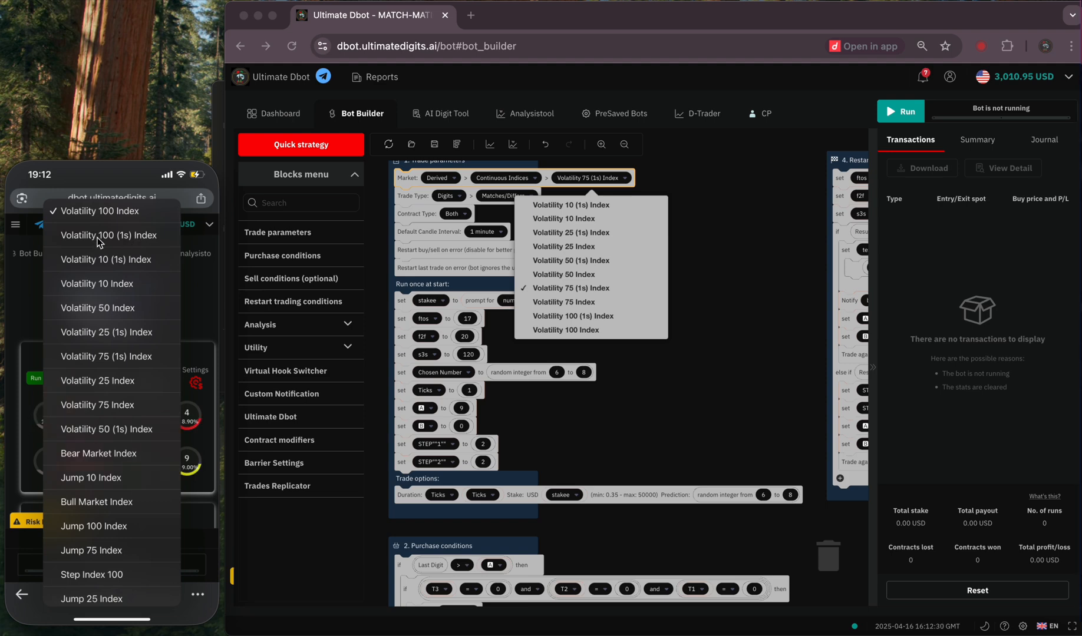
{"action": "left_click", "coordinate": [107, 236]}
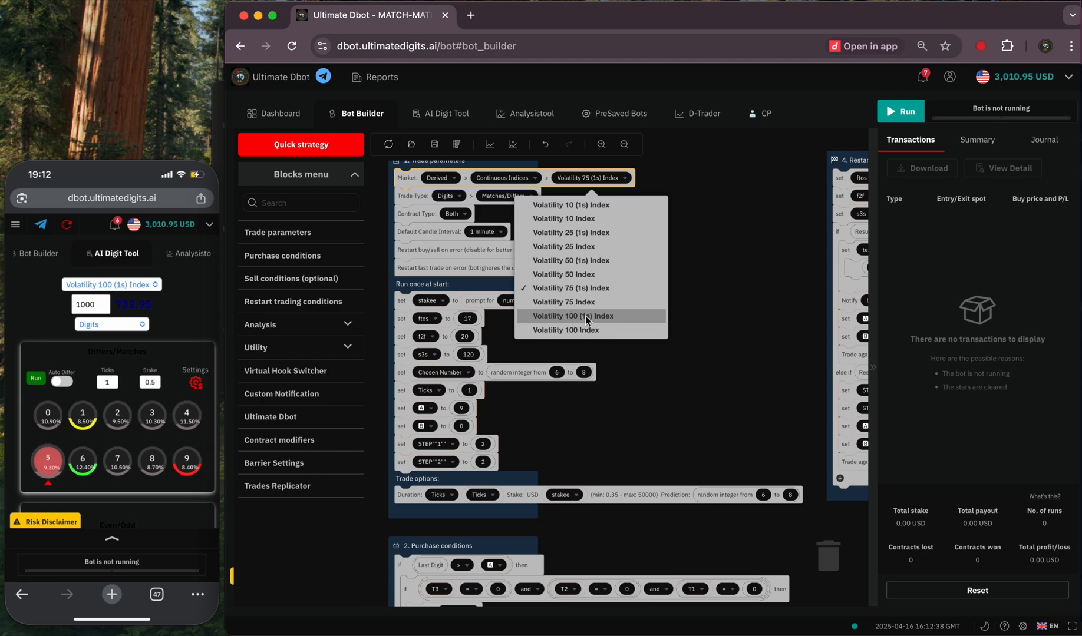
Step: Choose Volatility 100 (1s) Index as the bot's market in Trade parameters
{"action": "left_click", "coordinate": [578, 316]}
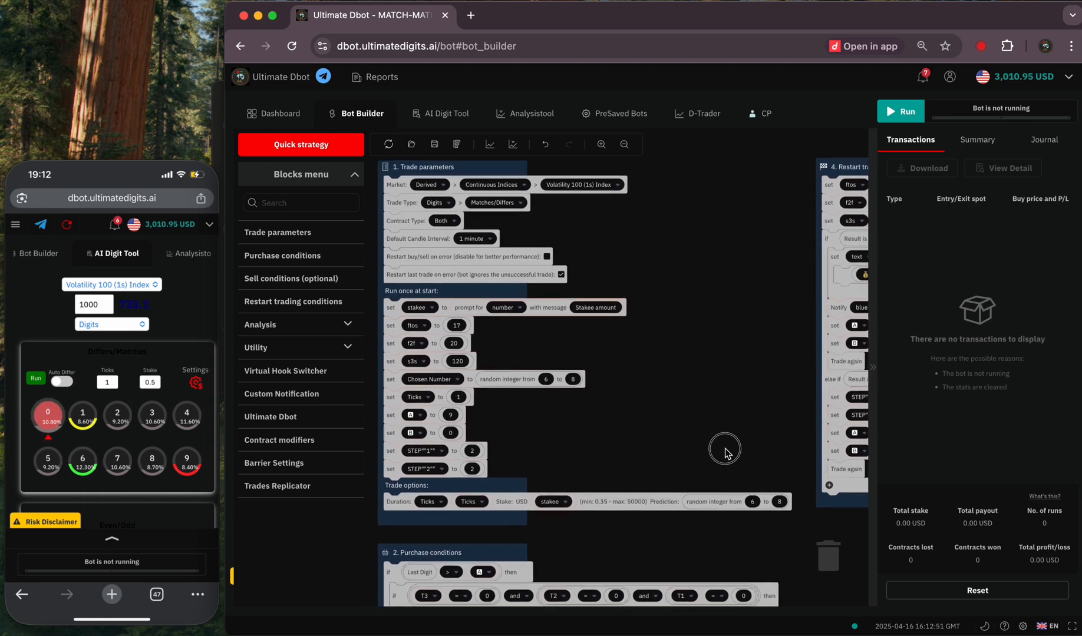
Step: Start the bot on Volatility 100 (1s) and review Transactions: four losses, one win, net +0.90 USD
{"action": "left_click", "coordinate": [900, 111]}
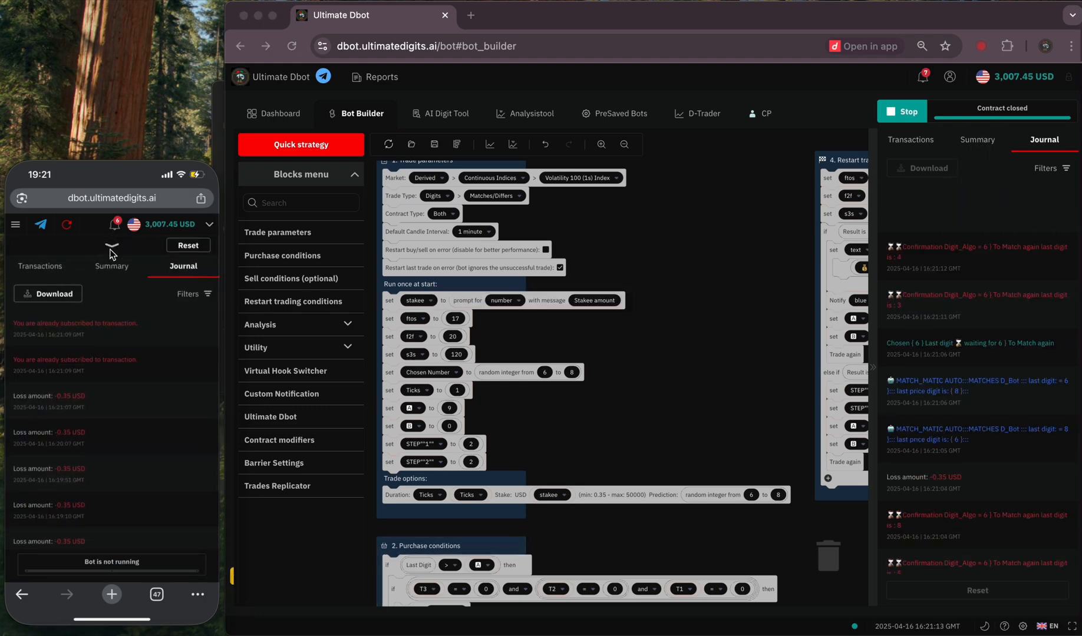
{"action": "left_click", "coordinate": [112, 254]}
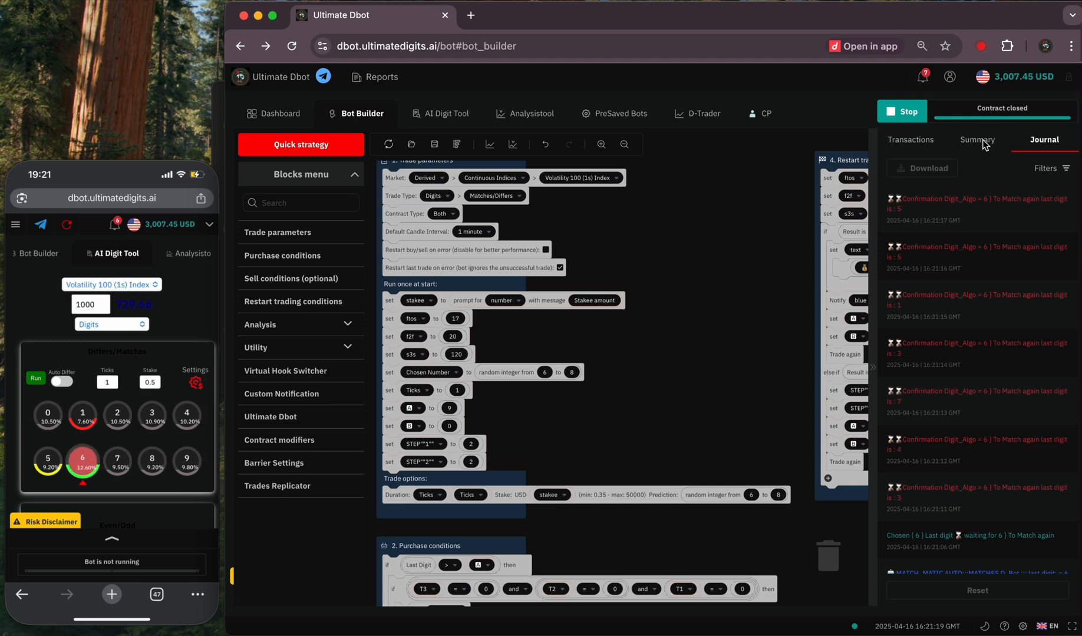
{"action": "left_click", "coordinate": [909, 139]}
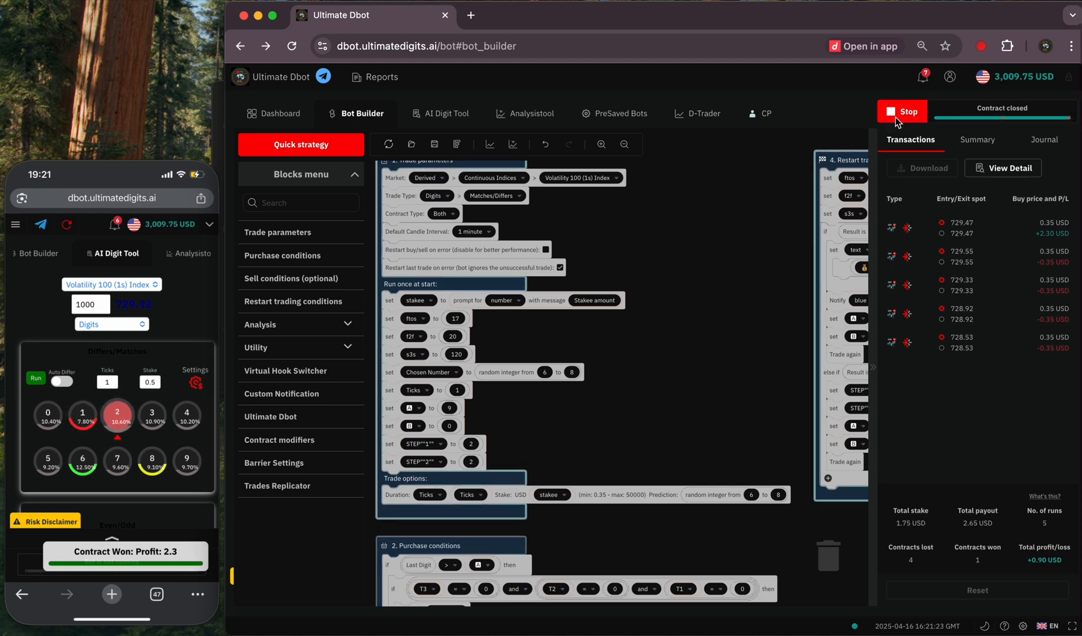
Step: Halt the bot after the win, keeping the +0.90 USD total profit
{"action": "left_click", "coordinate": [902, 110]}
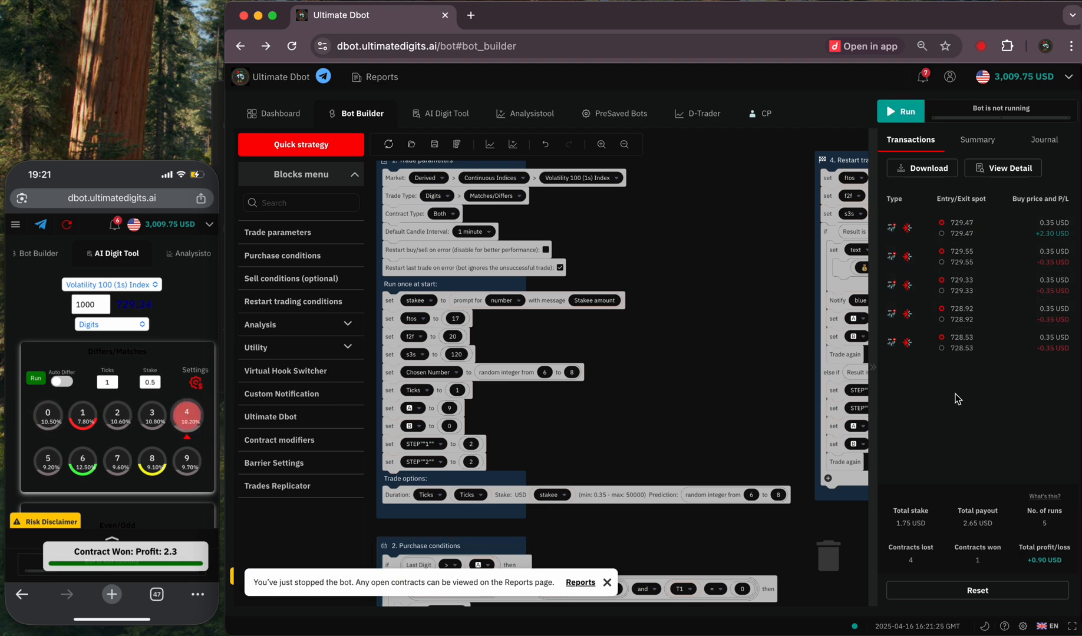
{"action": "mouse_move", "coordinate": [962, 442]}
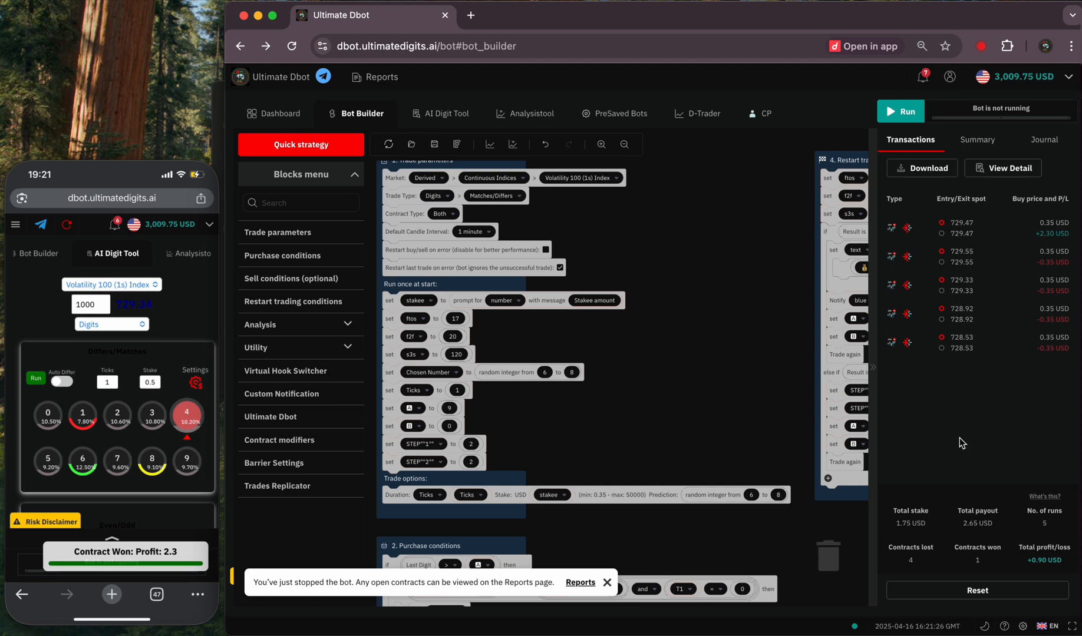